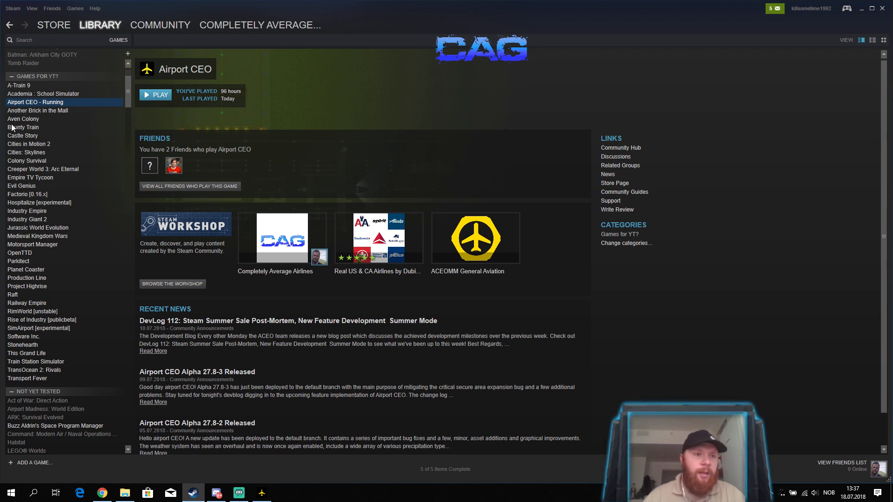
Step: Check Airport CEO's beta branch in Properties, then browse its Workshop's most popular items
right_click(35, 102)
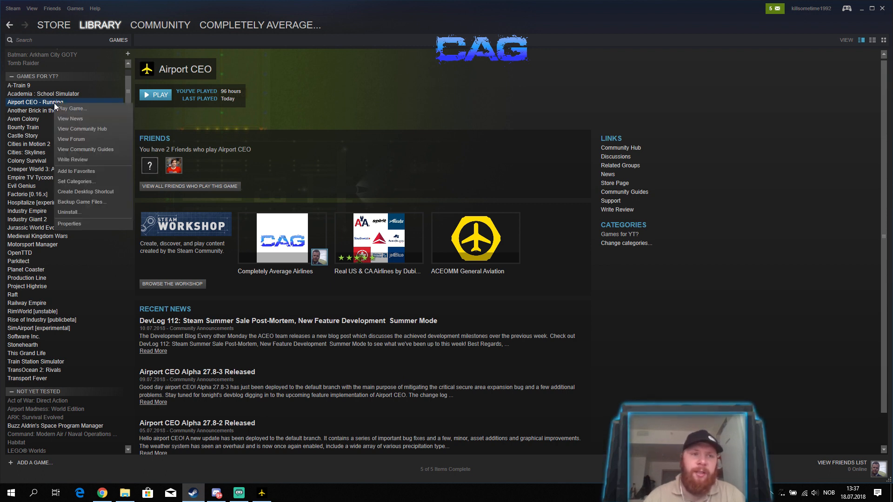
left_click(69, 224)
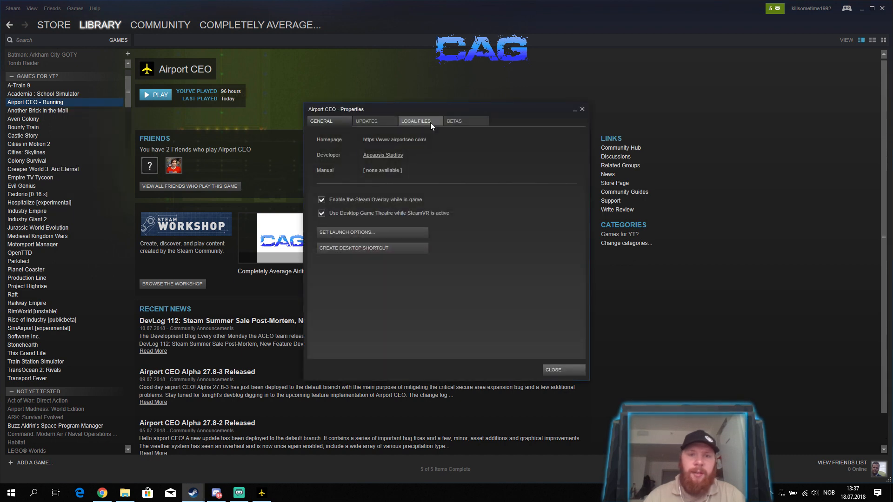
left_click(454, 121)
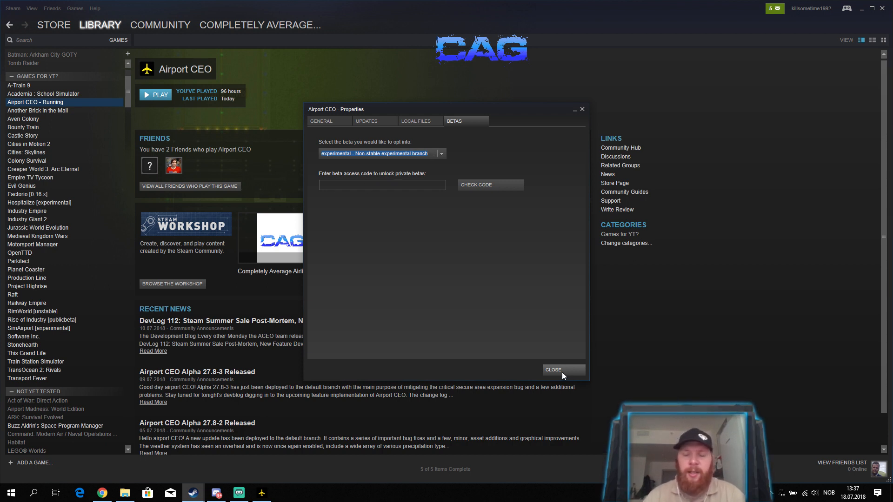
left_click(553, 370)
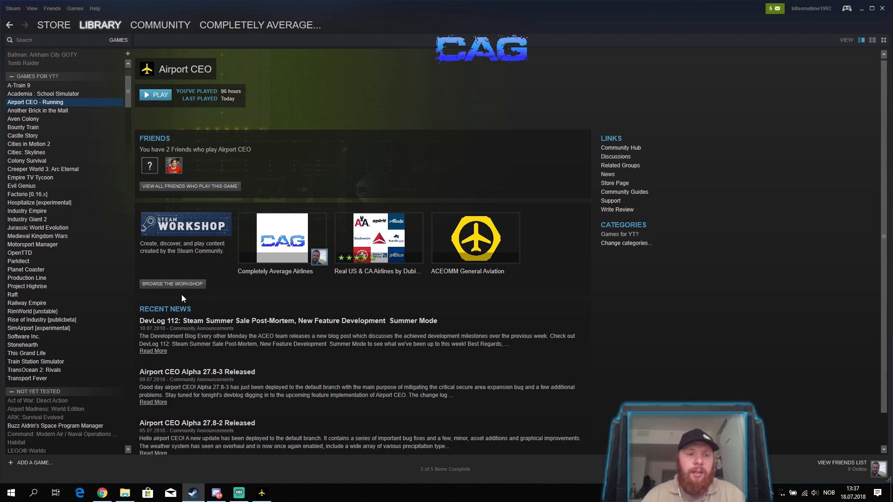
mouse_move(316, 233)
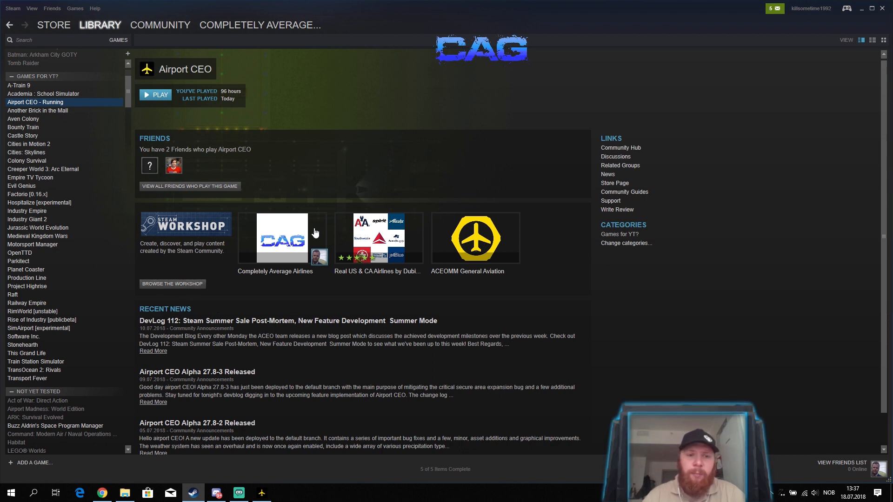
mouse_move(163, 294)
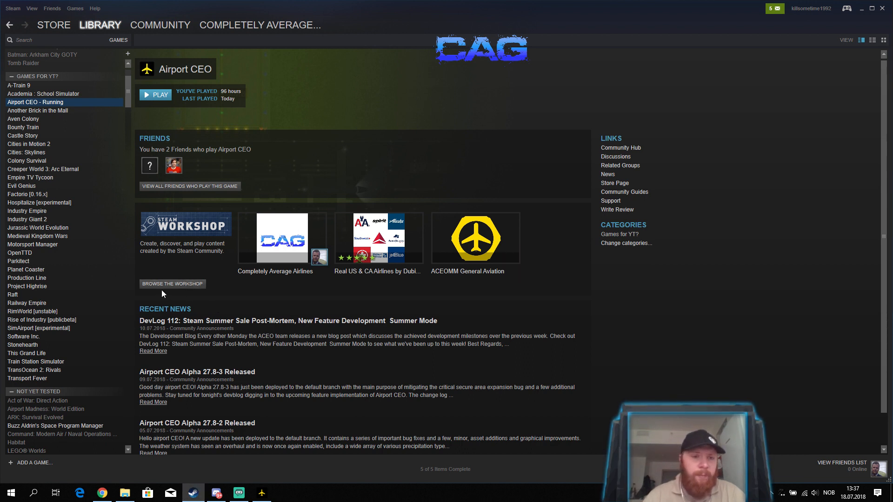
left_click(172, 284)
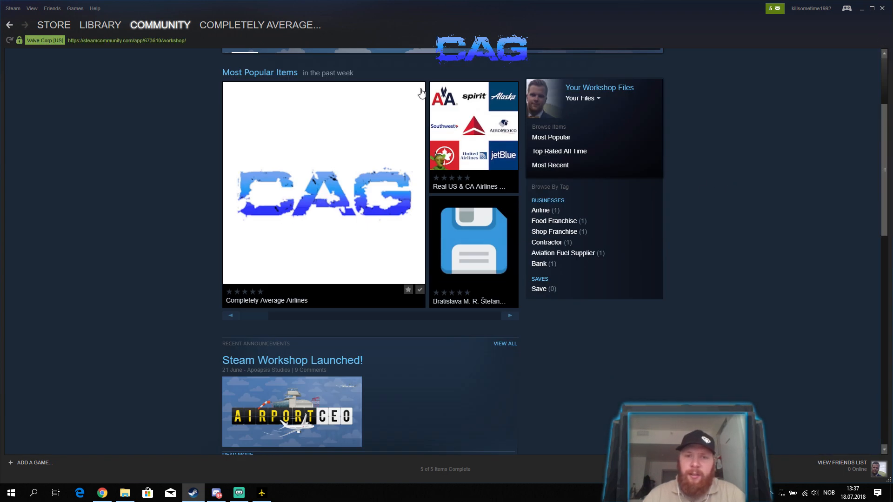
scroll("down", 3)
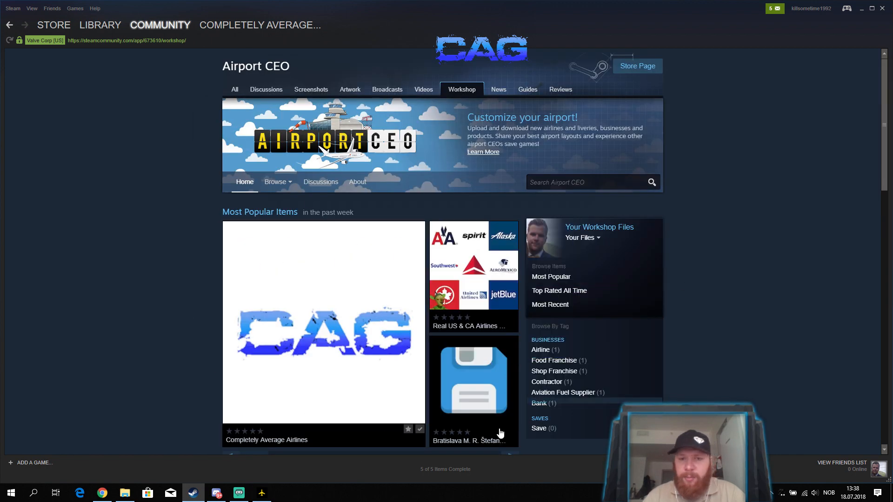
mouse_move(473, 268)
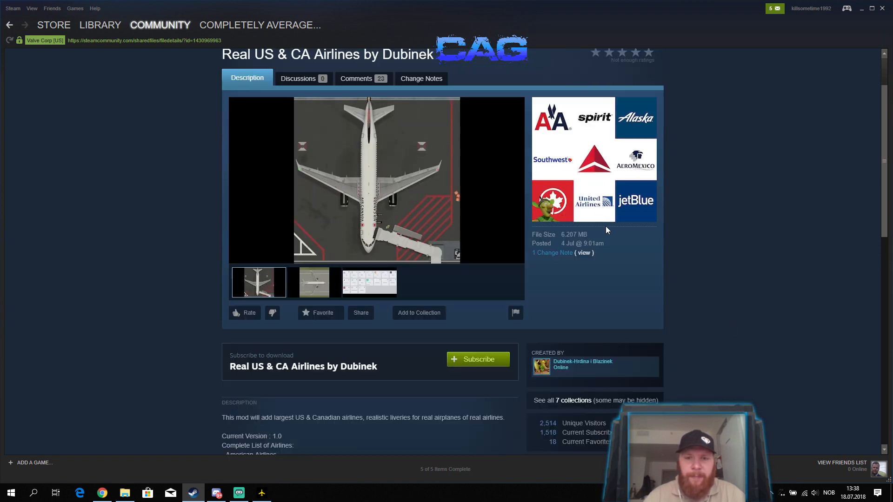
Step: Subscribe to Real US & CA Airlines by Dubinek and return to the Airport CEO library page
scroll("down", 3)
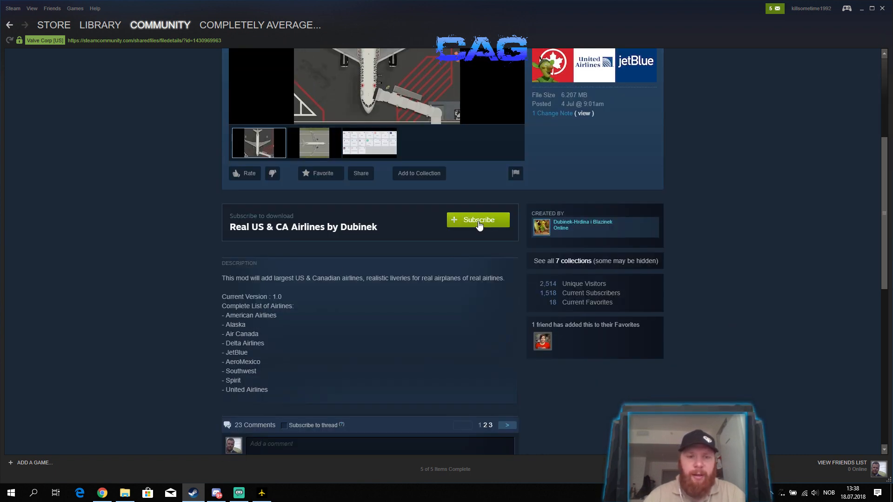
left_click(477, 220)
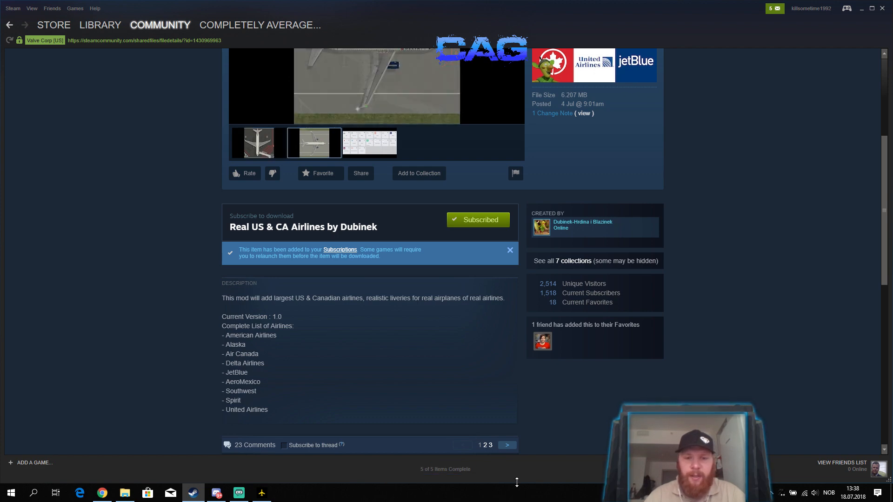
left_click(101, 24)
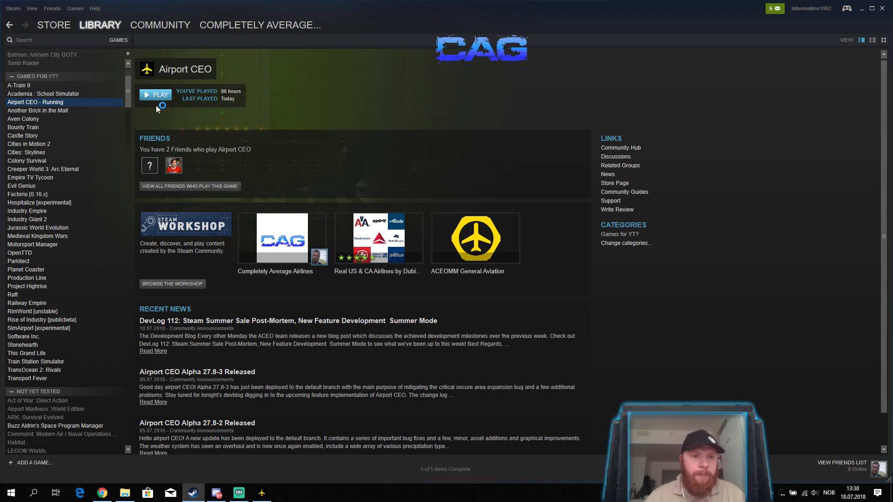
Step: Launch Airport CEO from its Steam library page
left_click(155, 94)
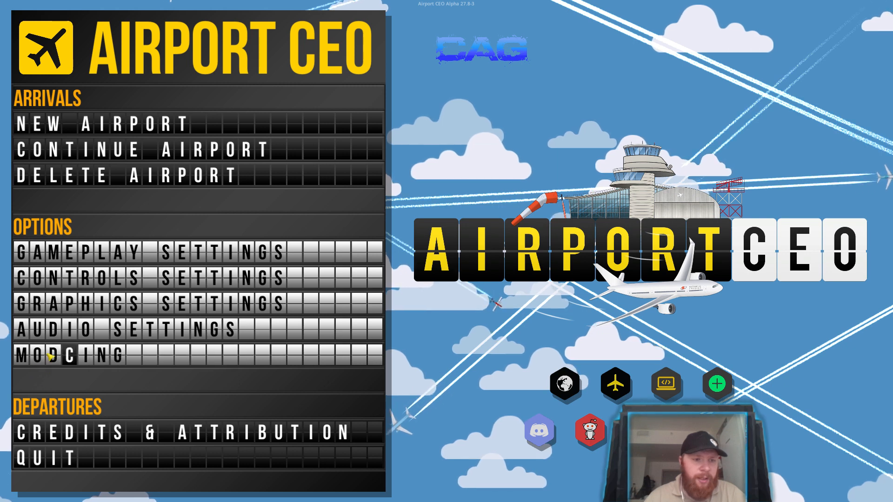
Step: Open MODDING from the main menu to show the Steam Workshop mods list
left_click(53, 353)
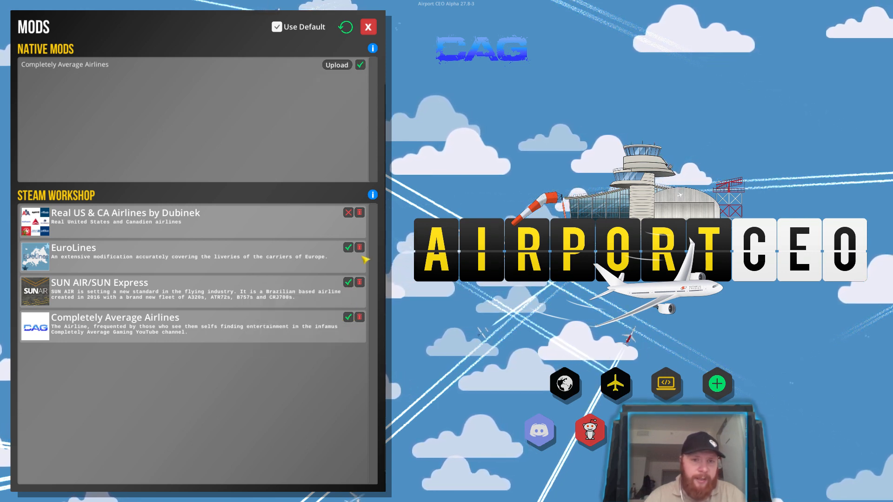
mouse_move(348, 212)
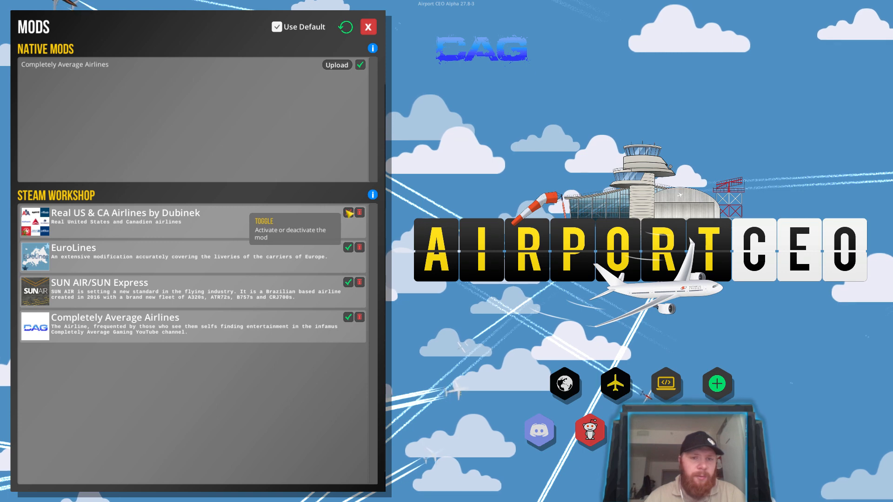